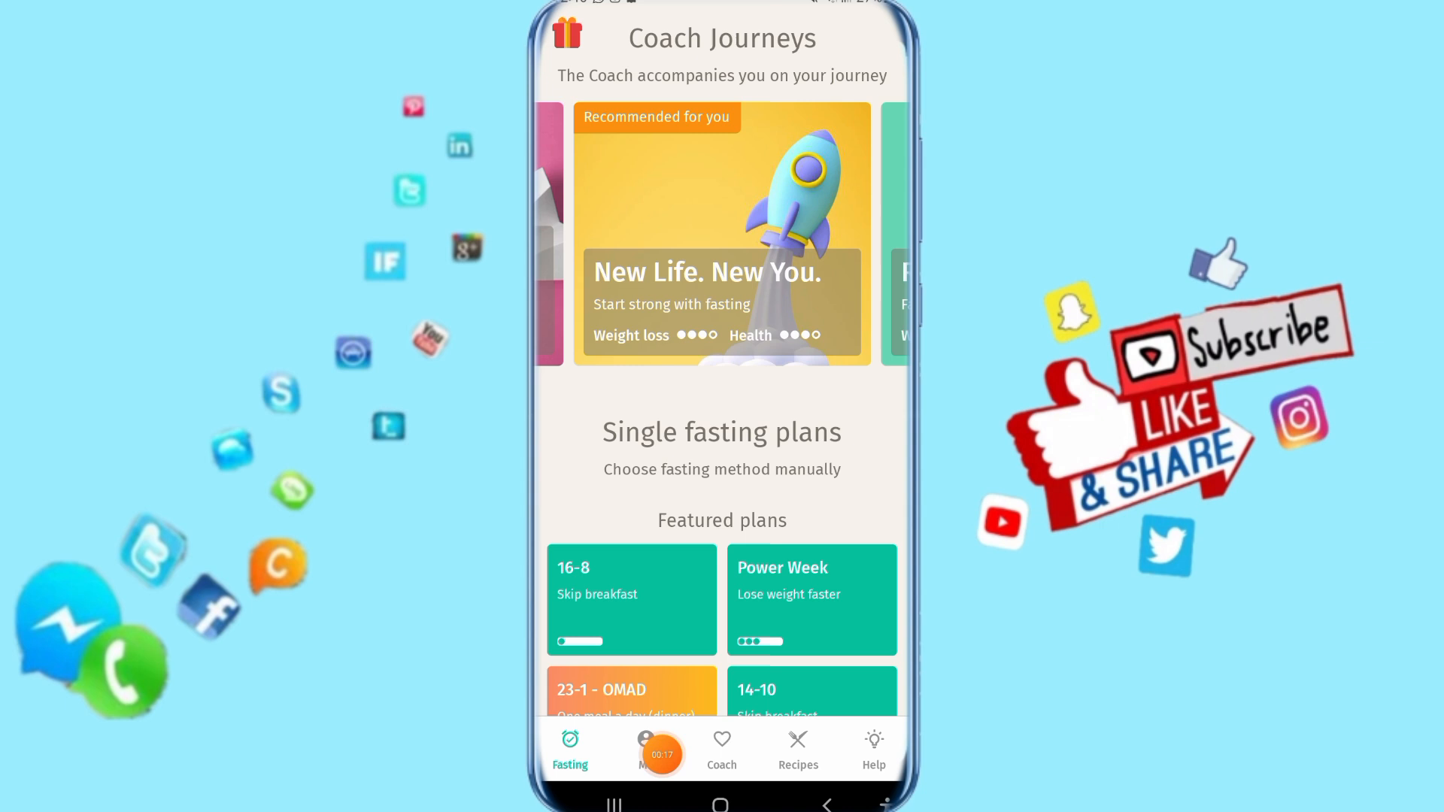
# Show the About me page with weight 65.1 kg toward 60 kg, BMI and water intake
pyautogui.click(645, 747)
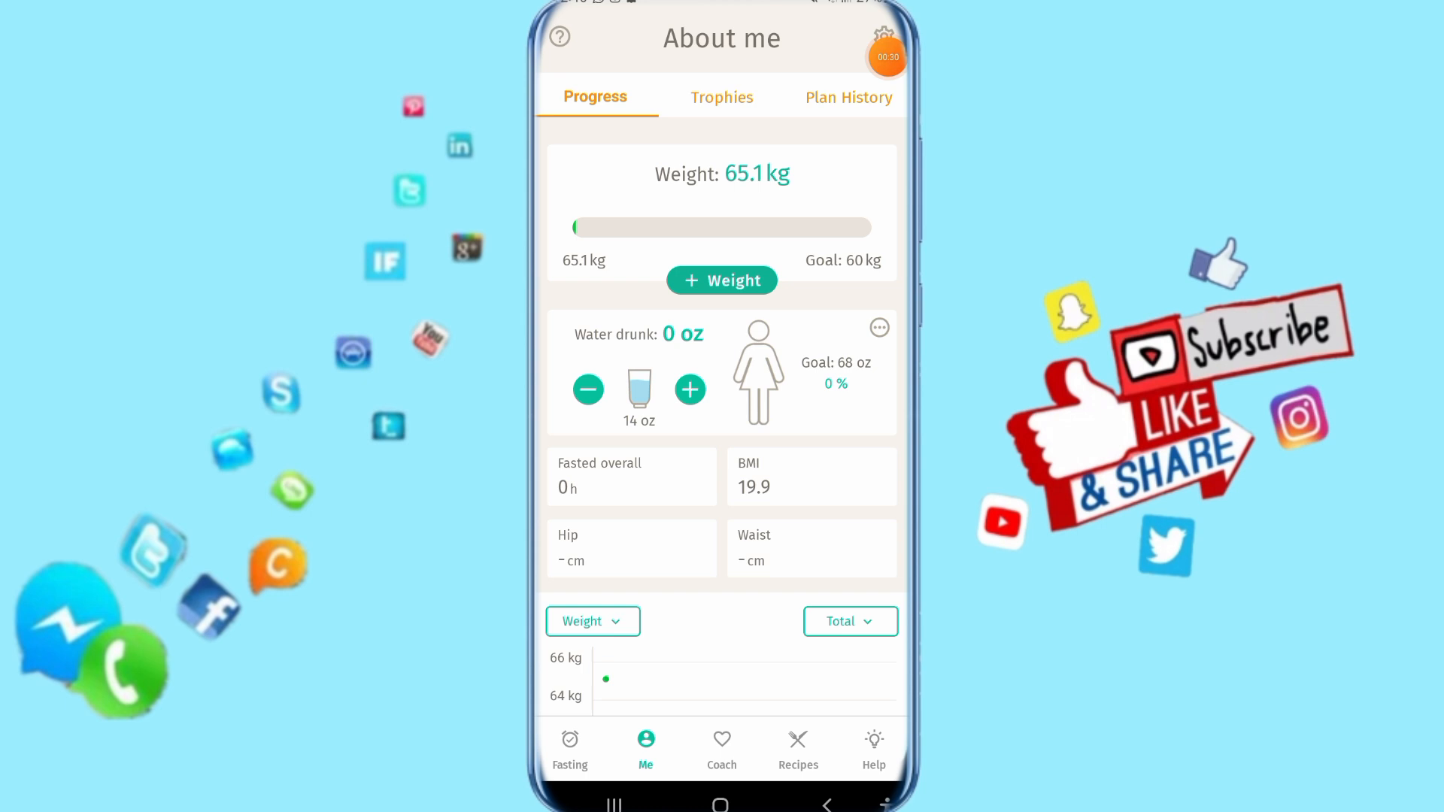
pyautogui.click(883, 37)
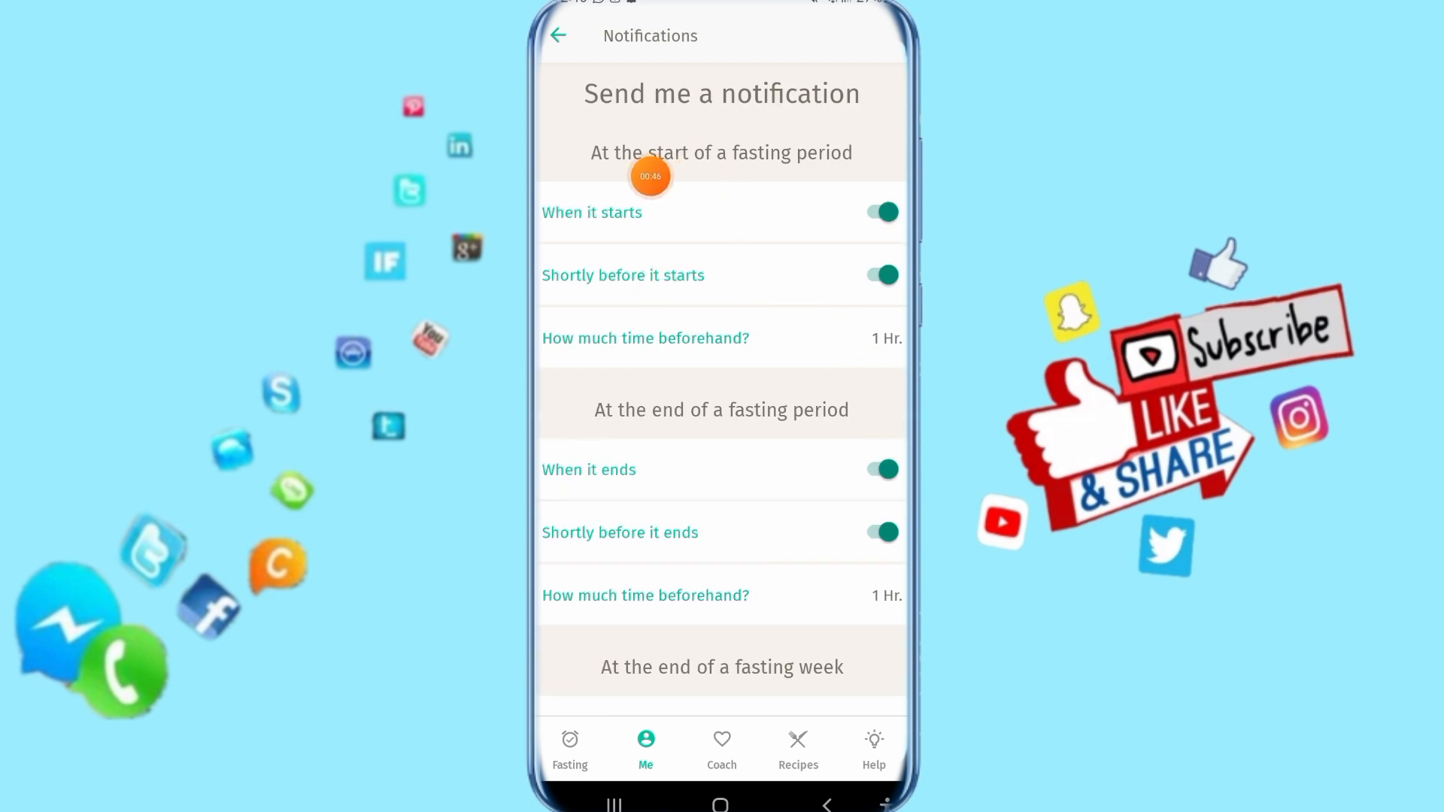
pyautogui.moveTo(843, 128)
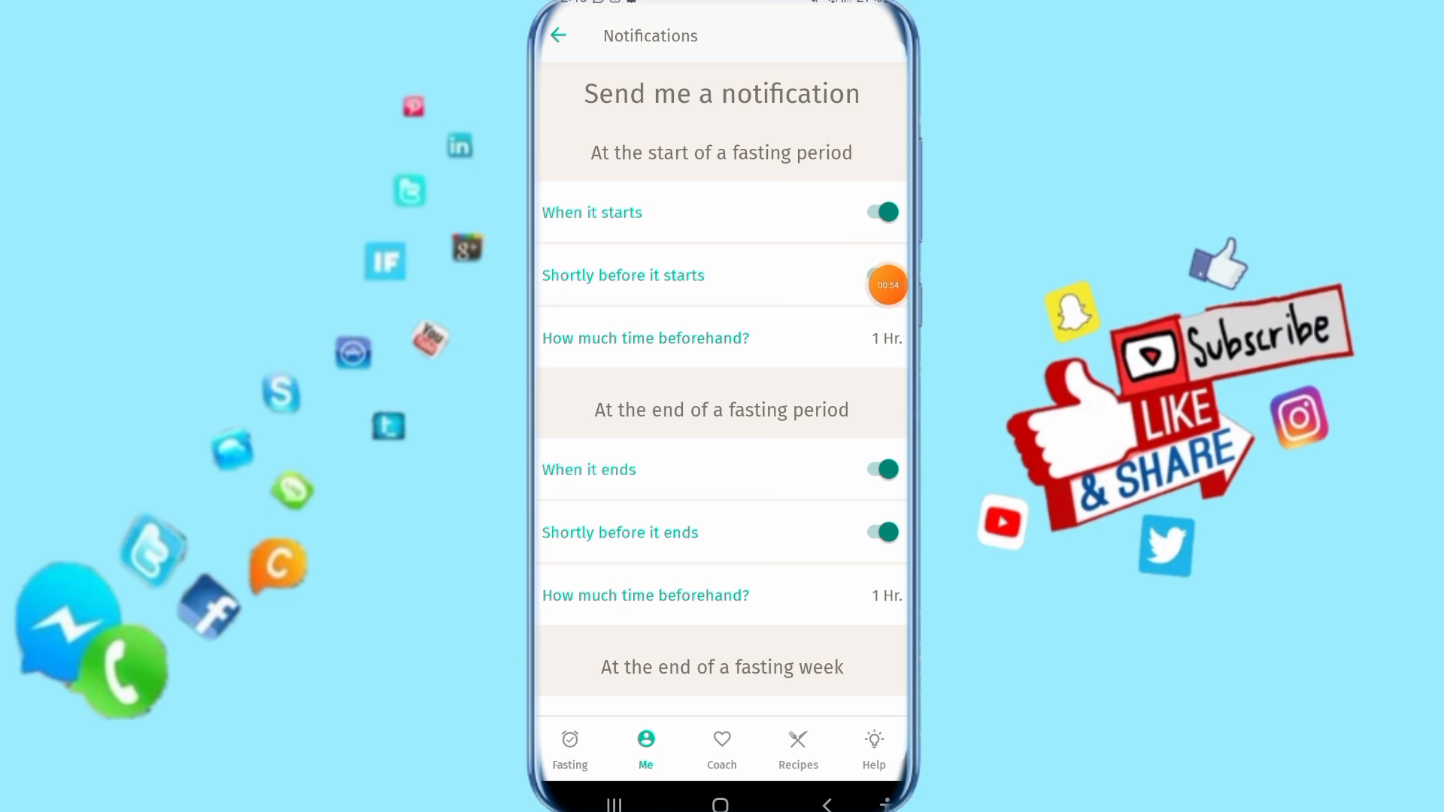
# Switch off the 'Shortly before it starts' fasting reminder, leaving other alerts on
pyautogui.click(880, 274)
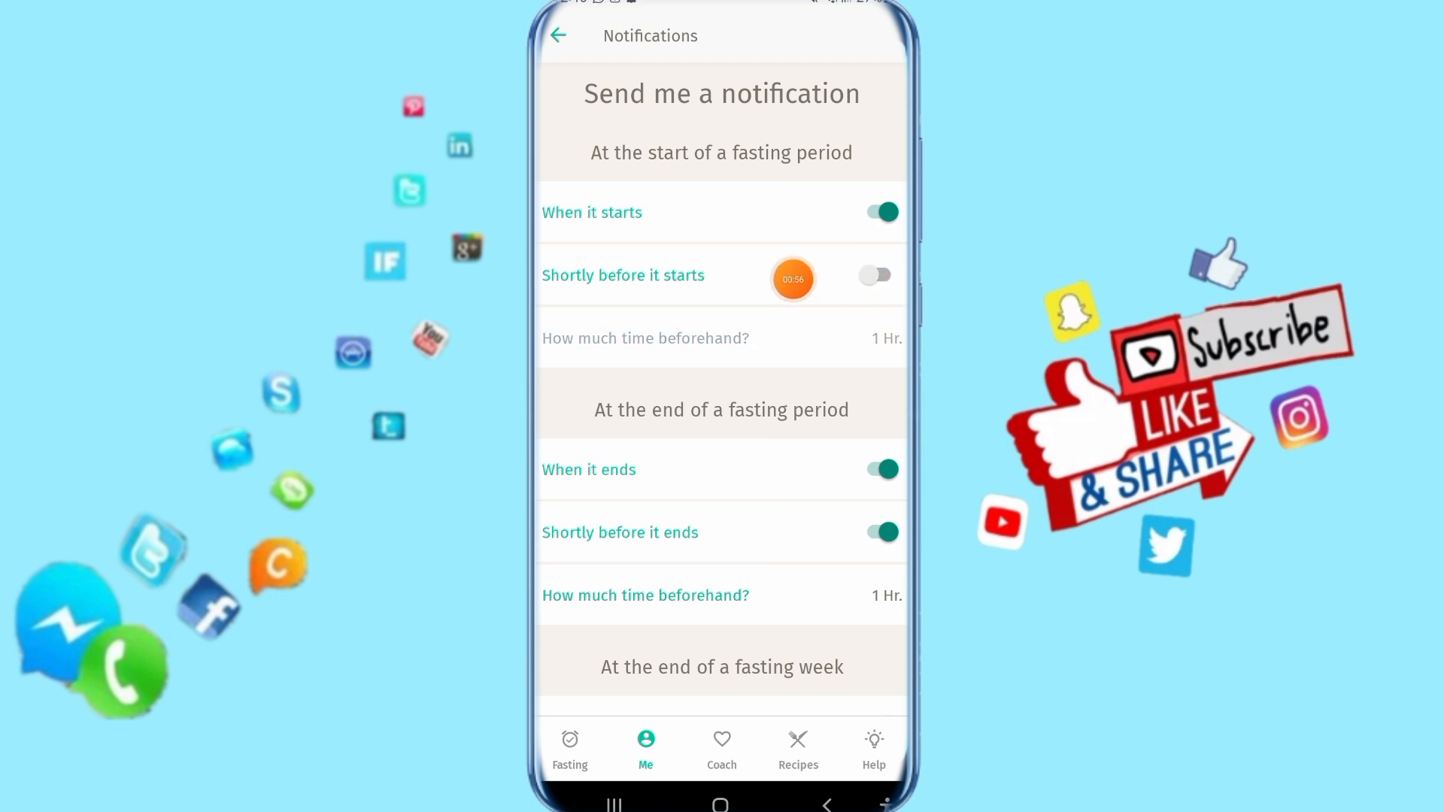